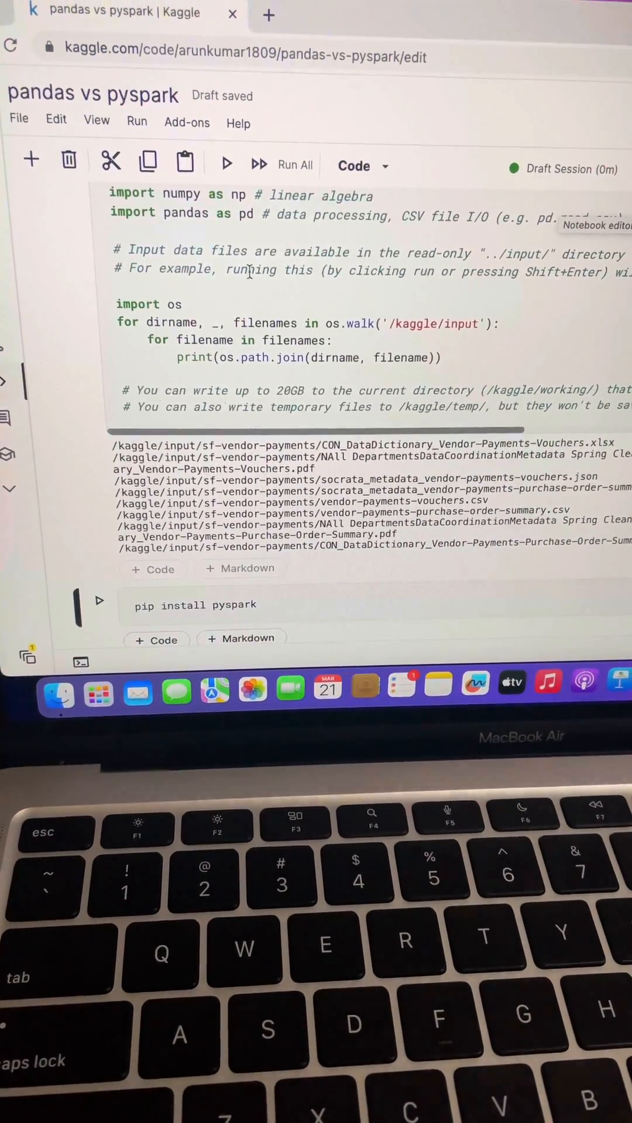
# Scroll through the notebook to the pip install pyspark cell and the pyspark imports cell
pyautogui.scroll(3)
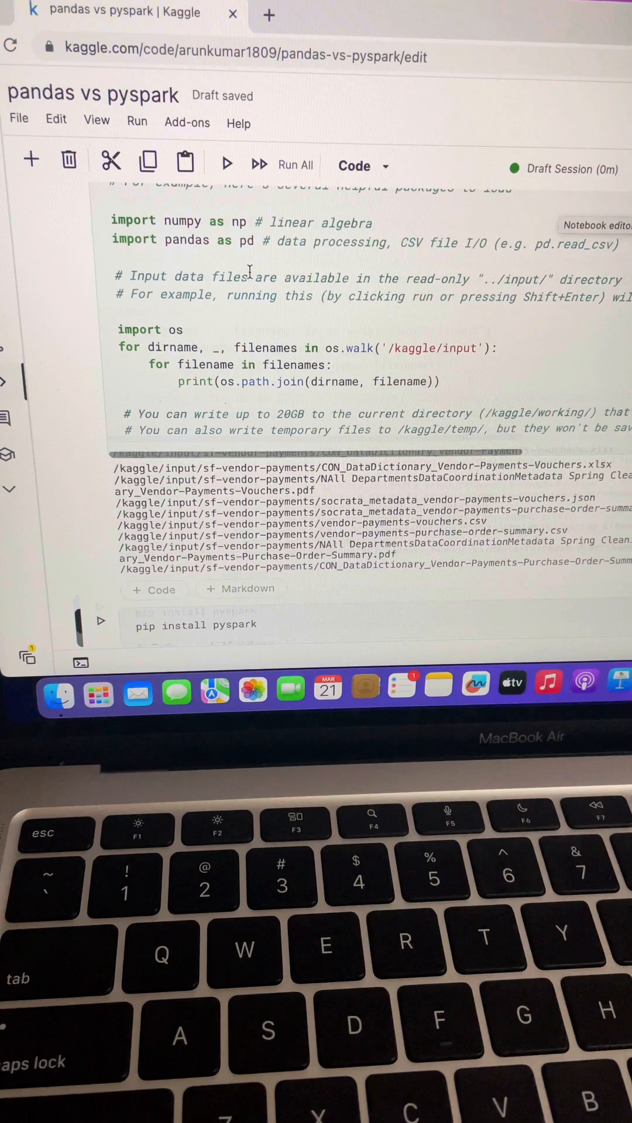
pyautogui.scroll(3)
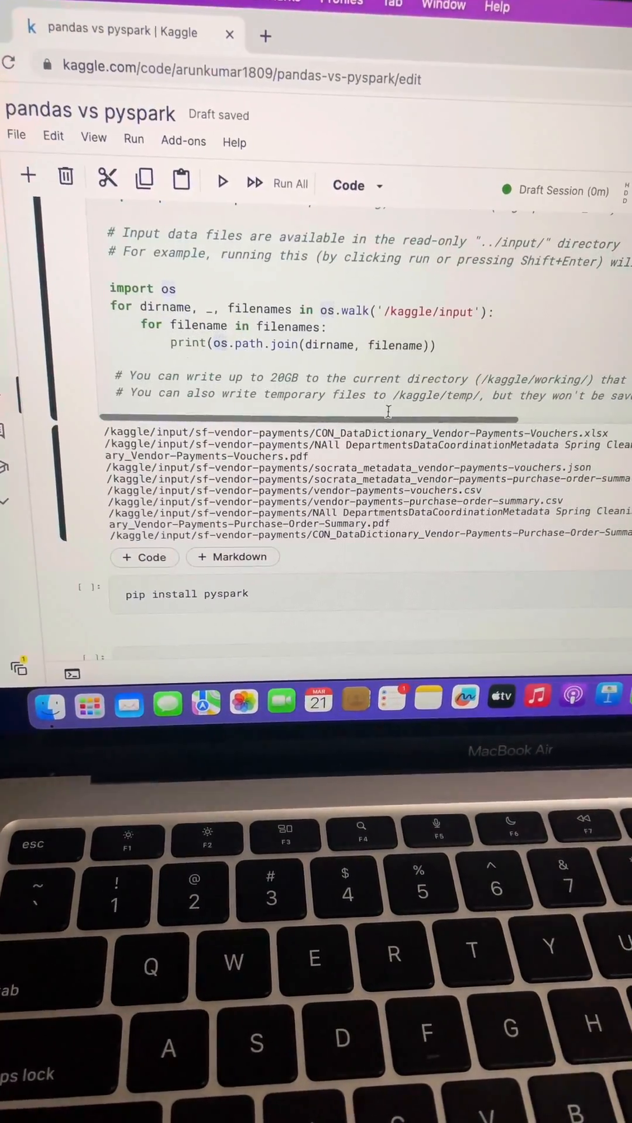
pyautogui.scroll(-3)
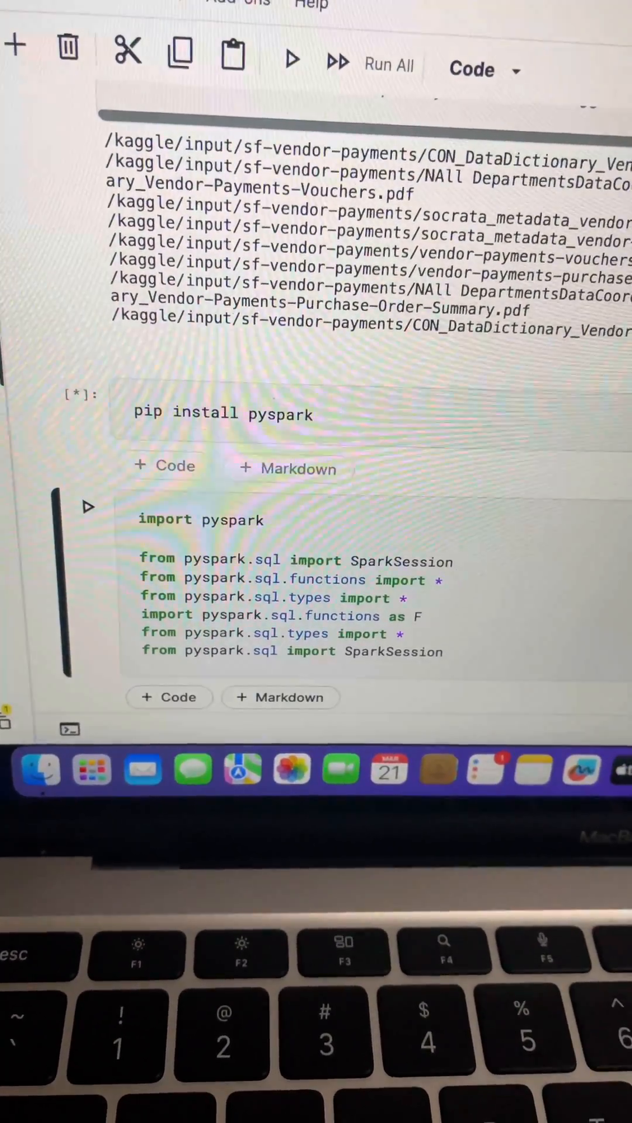
# Run the imports cell for pyspark, pyspark.sql functions and types, and SparkSession
pyautogui.click(389, 64)
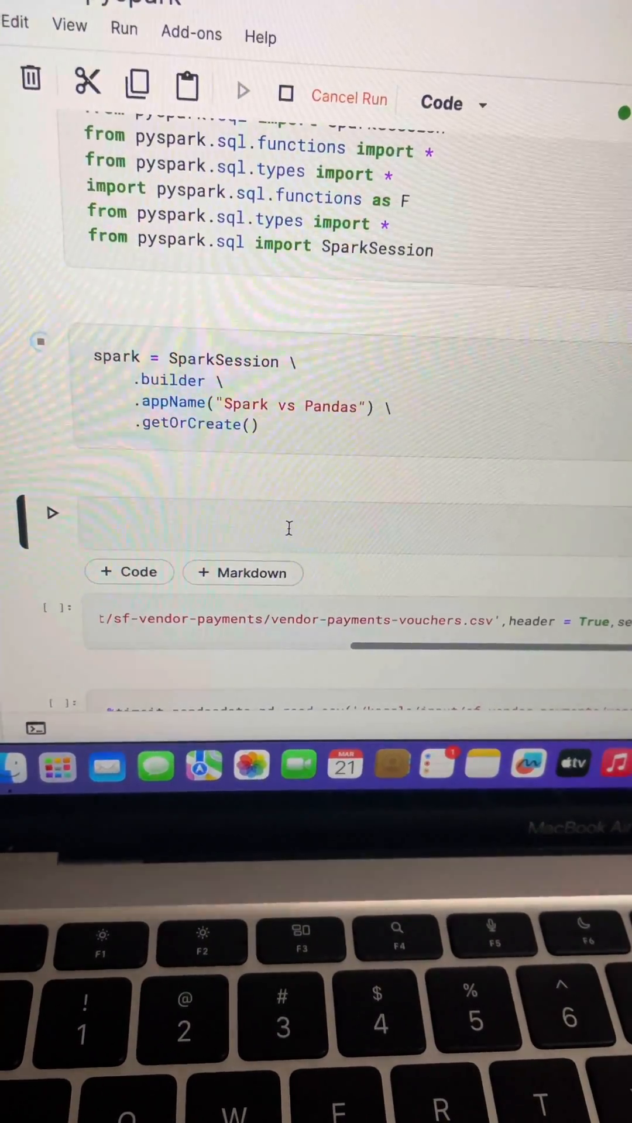
# Let the SparkSession cell finish, then scroll down to the %timeit pd.read_csv vouchers cell
pyautogui.click(41, 341)
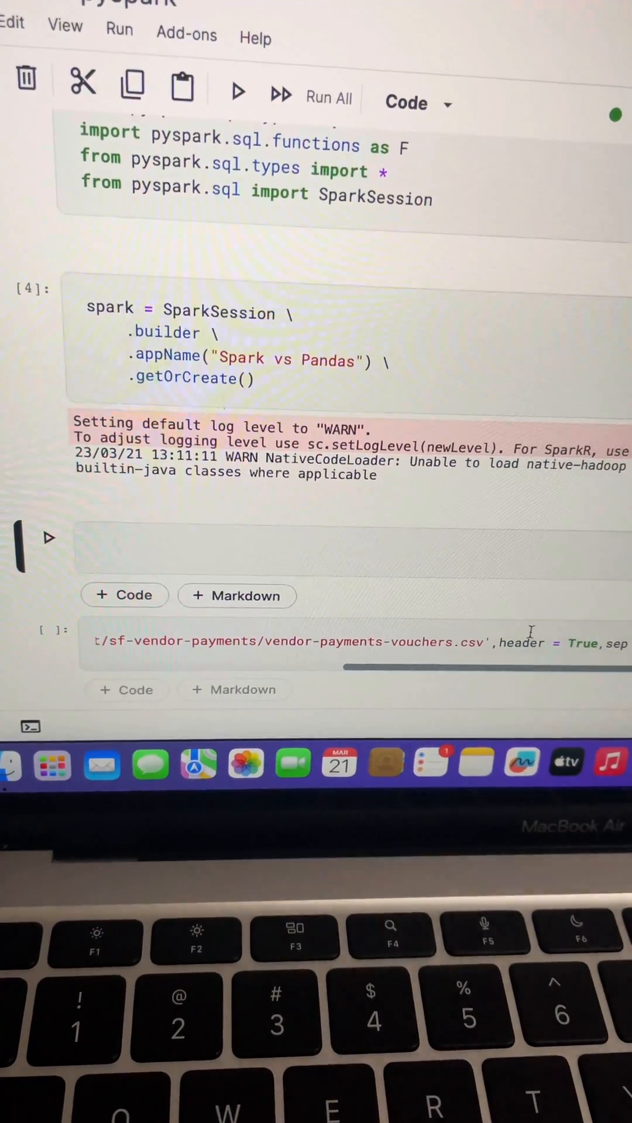
pyautogui.scroll(-3)
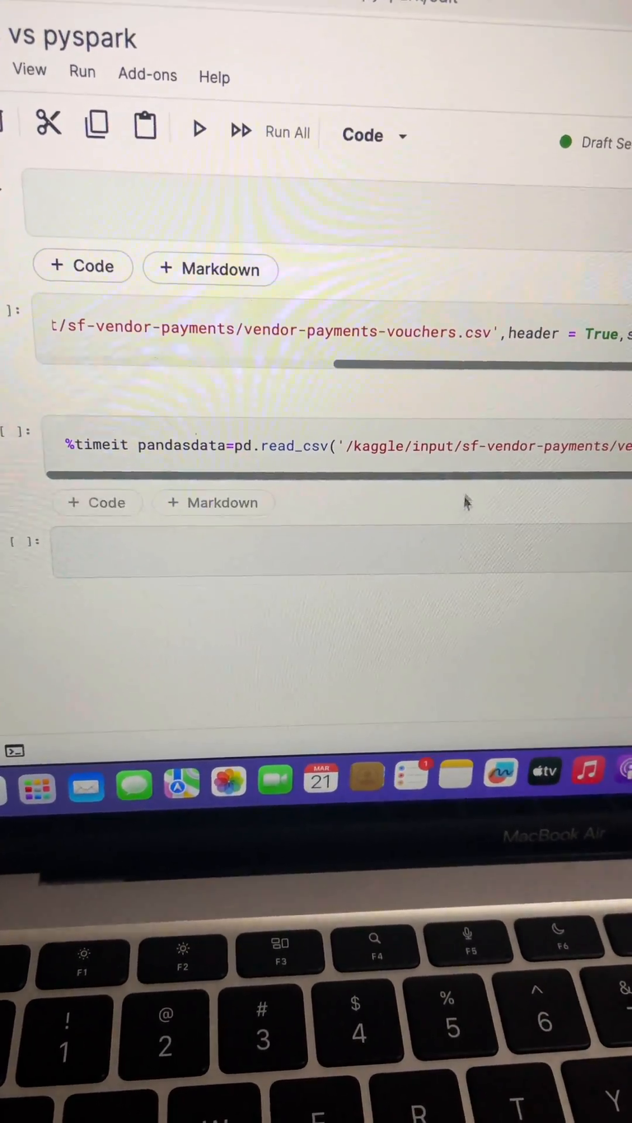